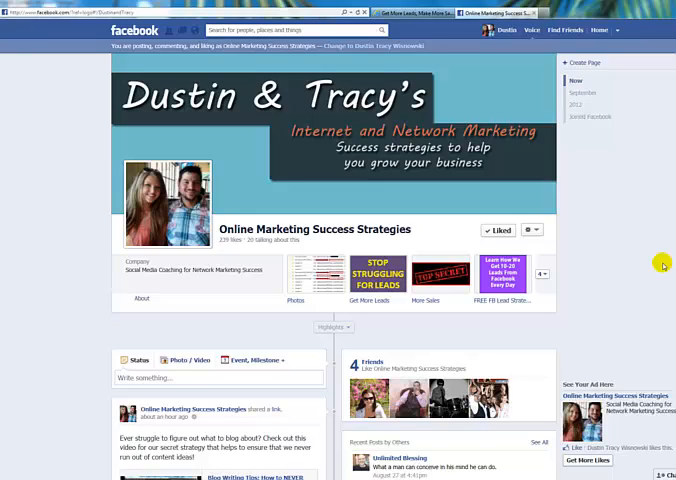
{"action": "mouse_move", "coordinate": [378, 312]}
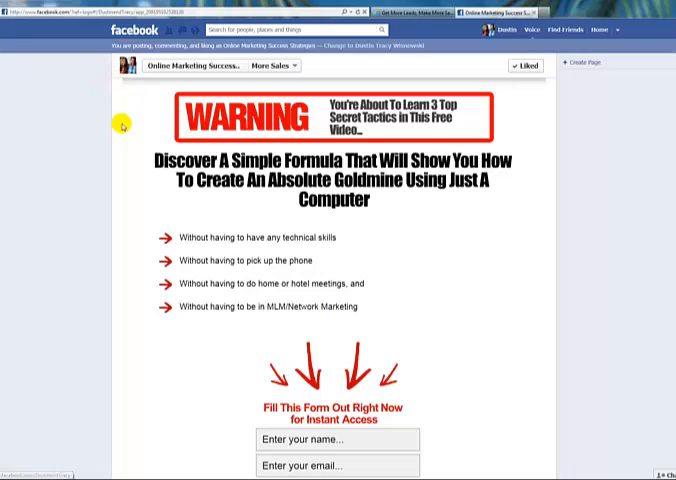
{"action": "mouse_move", "coordinate": [535, 118]}
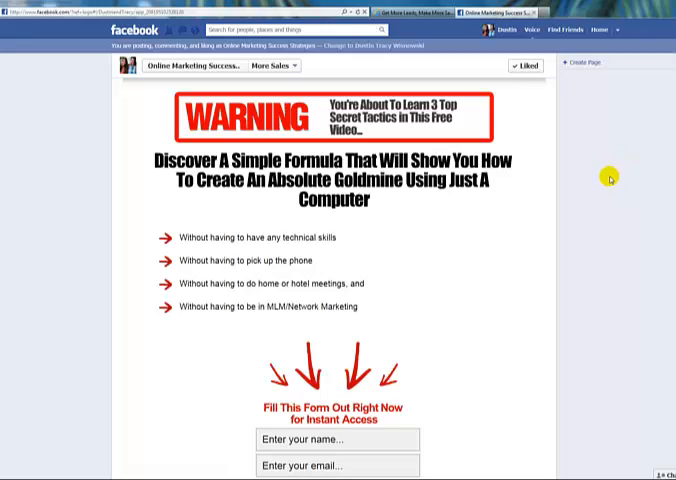
{"action": "mouse_move", "coordinate": [535, 285]}
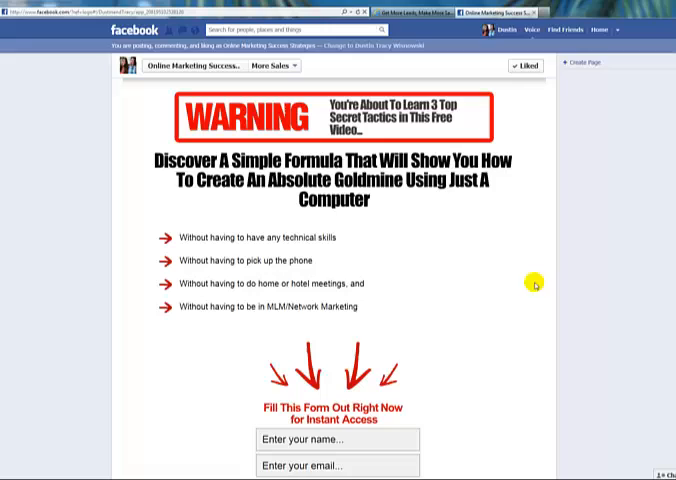
{"action": "mouse_move", "coordinate": [565, 333]}
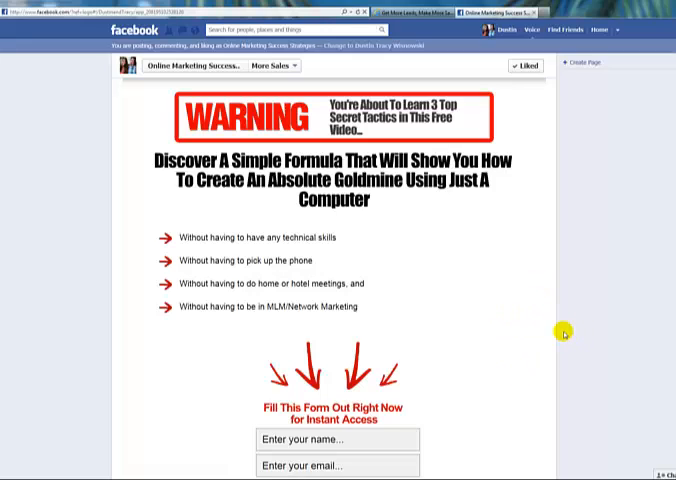
{"action": "mouse_move", "coordinate": [457, 459]}
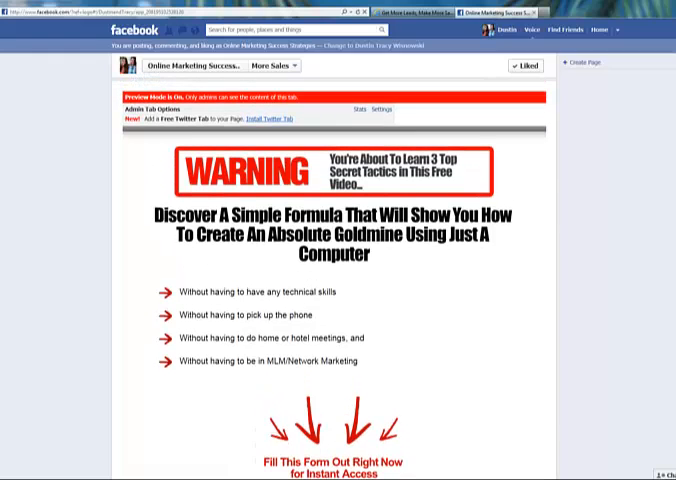
{"action": "scroll", "scroll_direction": "down", "scroll_amount": 3}
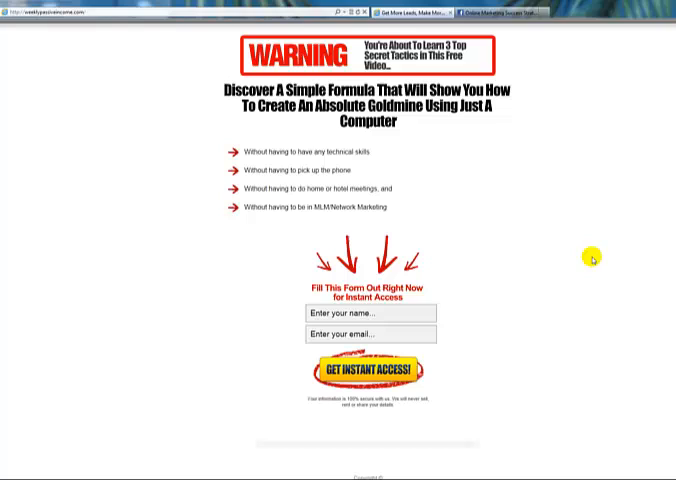
{"action": "mouse_move", "coordinate": [534, 284]}
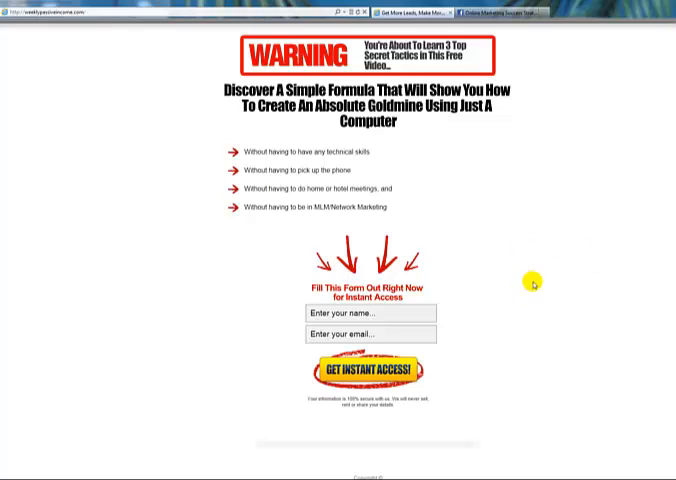
{"action": "mouse_move", "coordinate": [577, 297]}
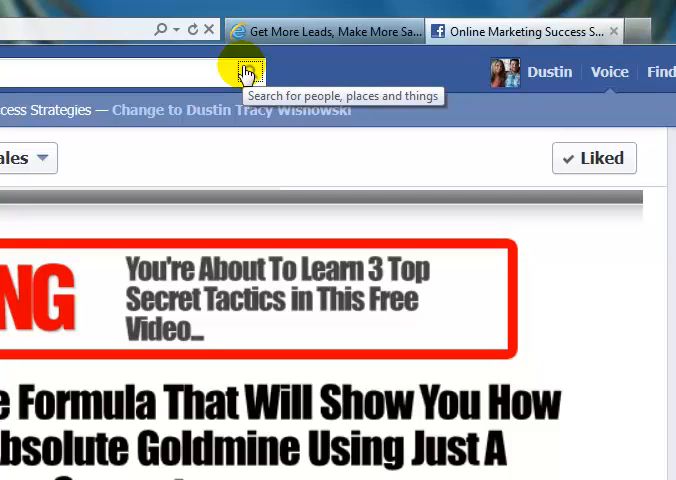
Search Facebook for 'html', filter results to Apps, and scroll through the Static HTML iframe tab apps.
{"action": "type", "text": "html"}
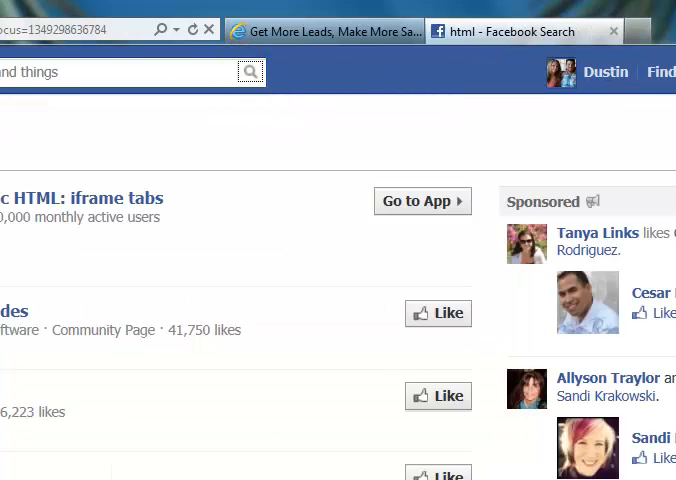
{"action": "left_click", "coordinate": [61, 56]}
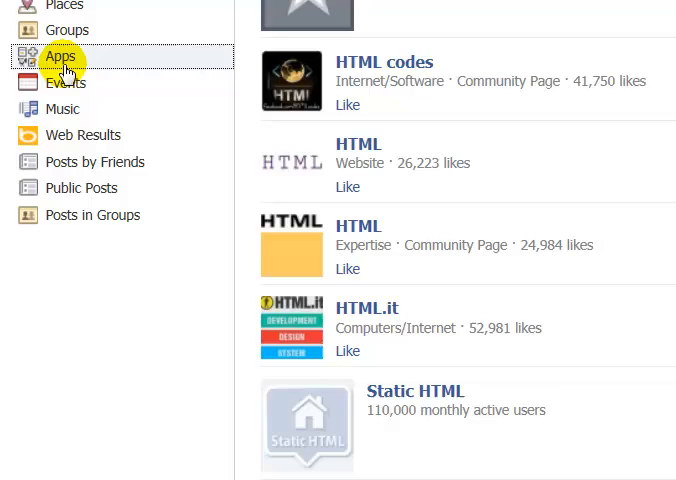
{"action": "scroll", "scroll_direction": "down", "scroll_amount": 3}
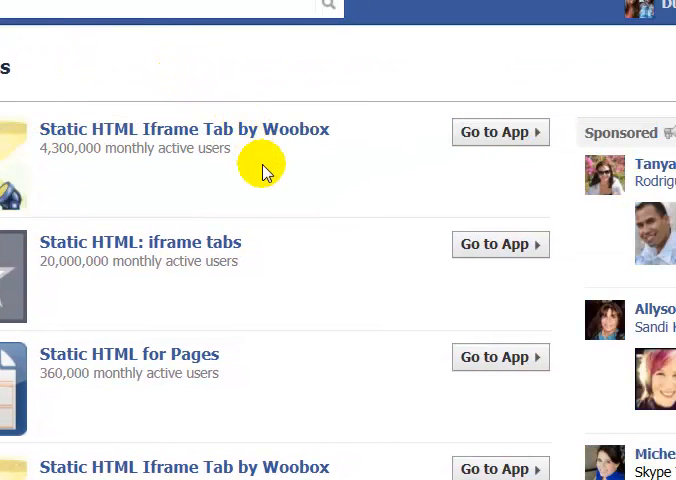
{"action": "mouse_move", "coordinate": [277, 180]}
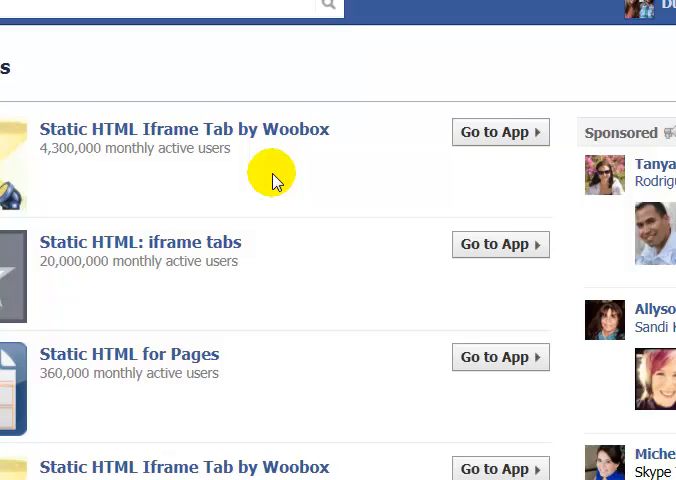
{"action": "mouse_move", "coordinate": [282, 176]}
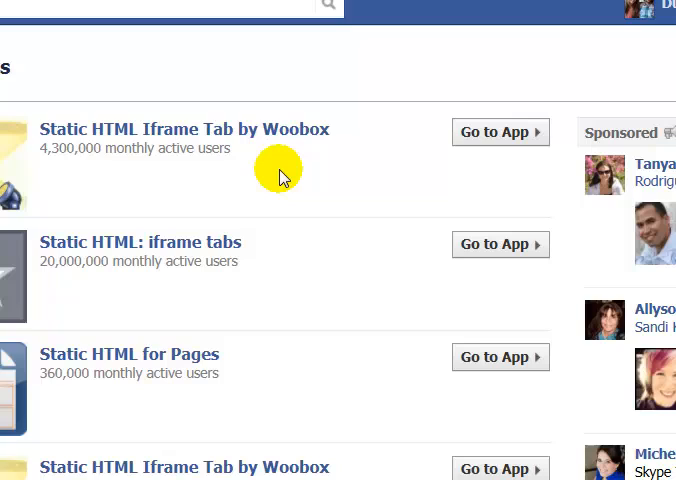
{"action": "mouse_move", "coordinate": [280, 205]}
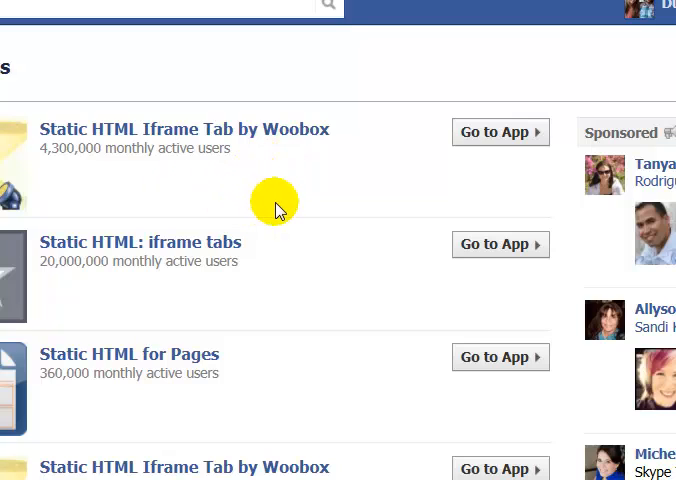
{"action": "mouse_move", "coordinate": [368, 178]}
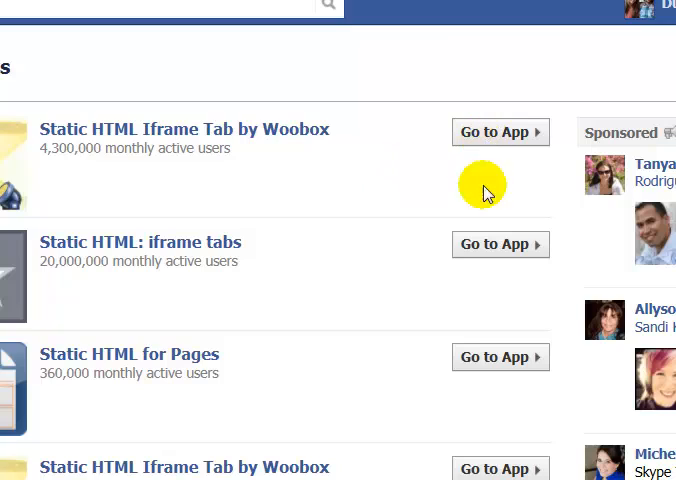
{"action": "mouse_move", "coordinate": [398, 160]}
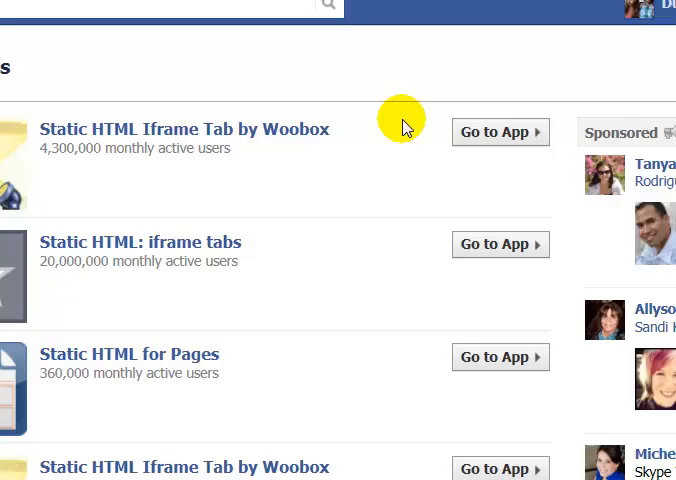
{"action": "mouse_move", "coordinate": [308, 105]}
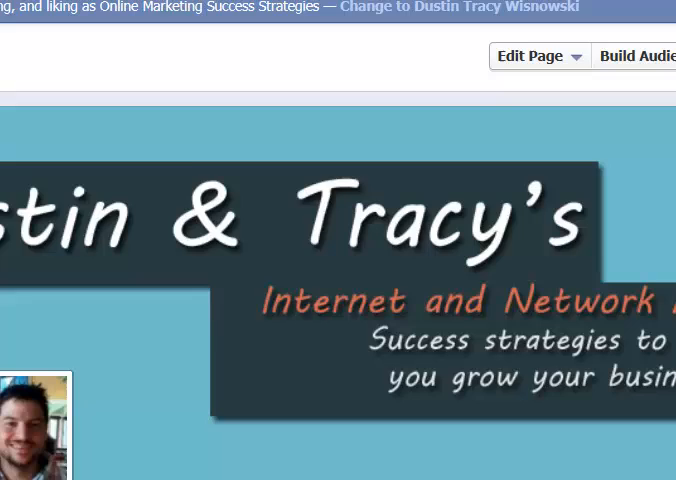
Scroll down the fan page and expand the tab thumbnails to show all tabs.
{"action": "scroll", "scroll_direction": "down", "scroll_amount": 3}
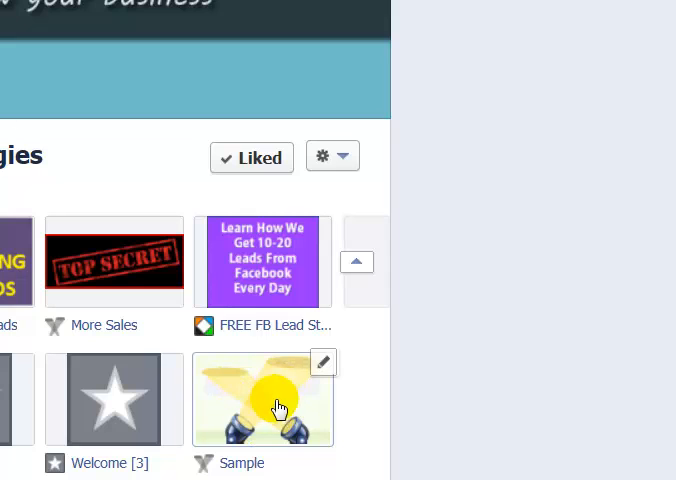
{"action": "mouse_move", "coordinate": [245, 385]}
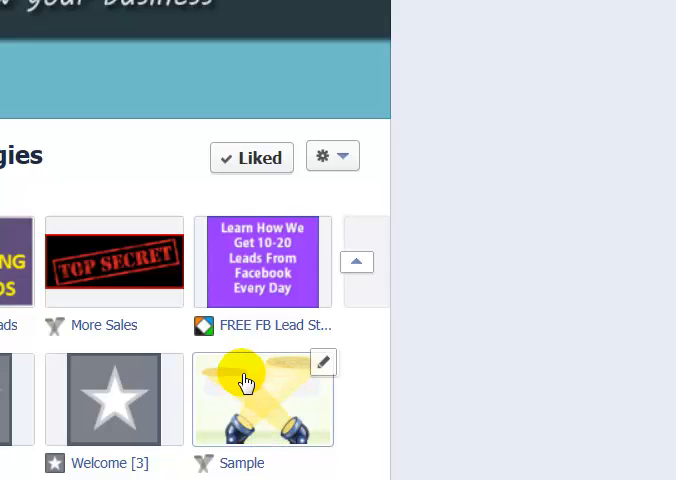
{"action": "mouse_move", "coordinate": [263, 418]}
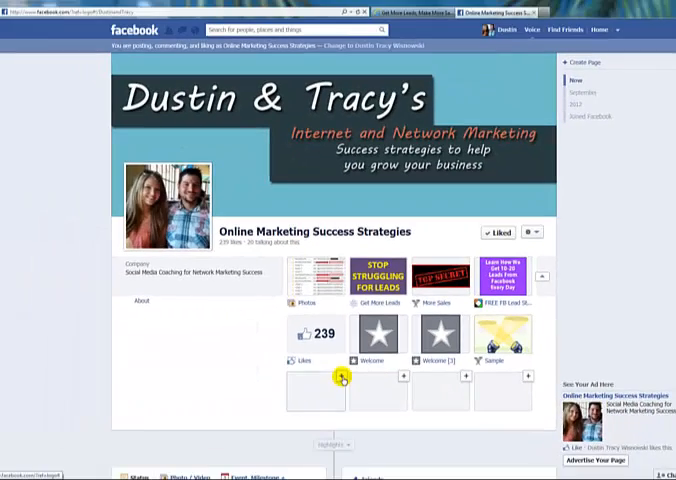
{"action": "left_click", "coordinate": [339, 375]}
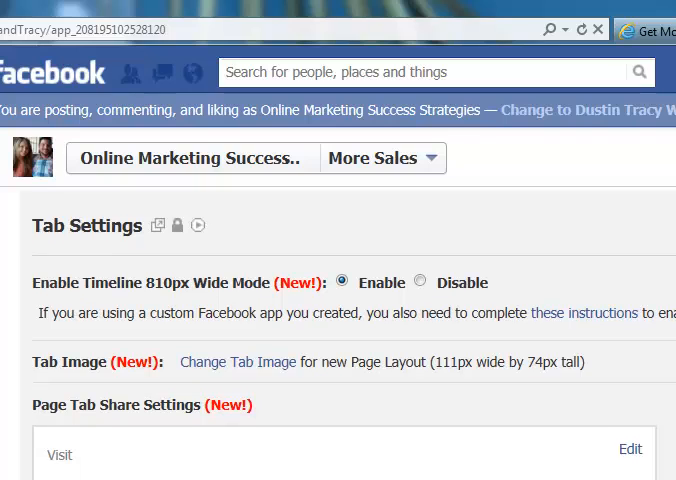
Dismiss the pages-already-added notice and start another Woobox page tab install.
{"action": "scroll", "scroll_direction": "down", "scroll_amount": 3}
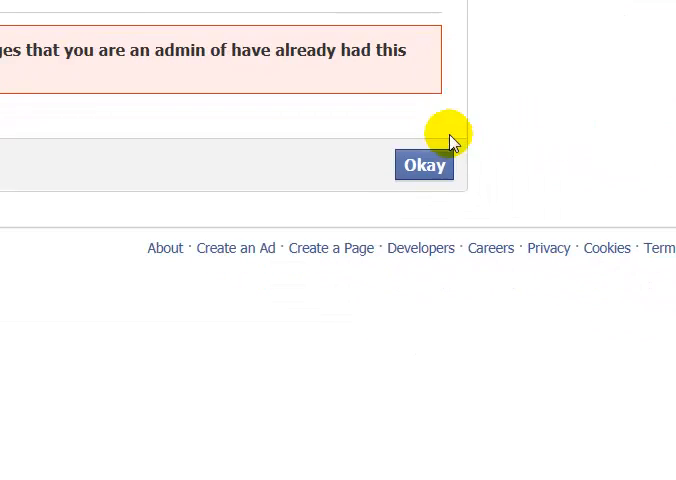
{"action": "left_click", "coordinate": [423, 165]}
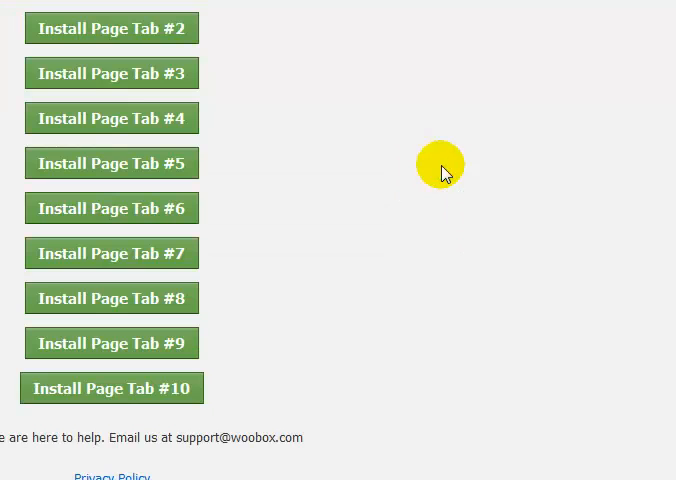
{"action": "mouse_move", "coordinate": [222, 90]}
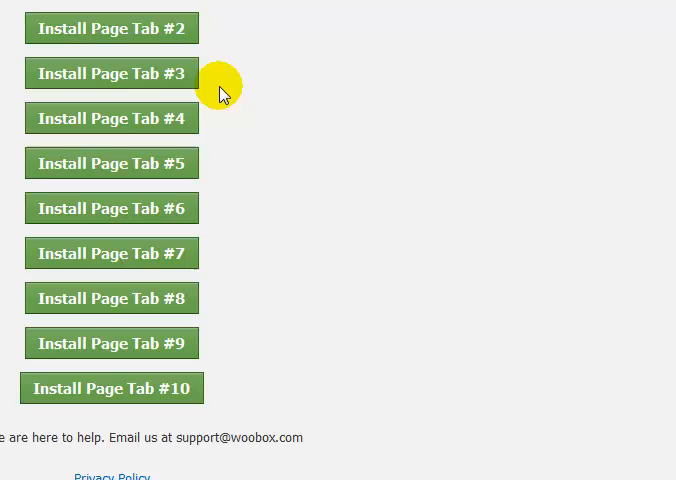
{"action": "left_click", "coordinate": [111, 73]}
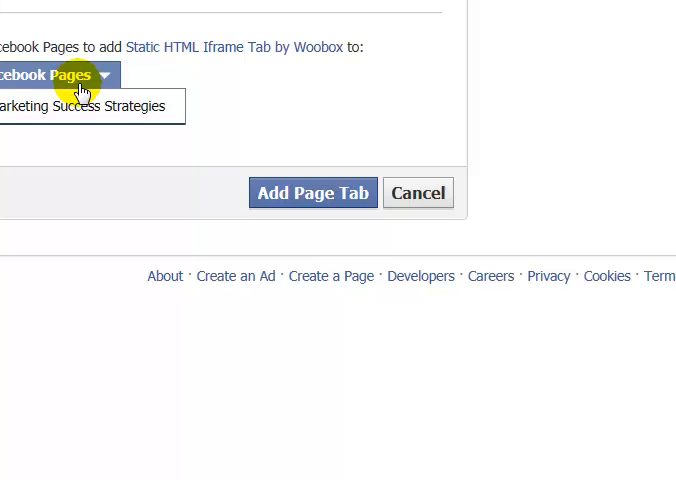
{"action": "mouse_move", "coordinate": [87, 107]}
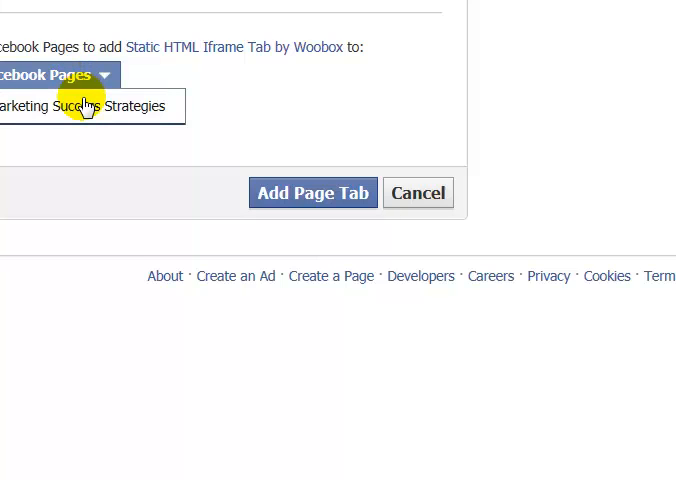
Choose Online Marketing Success Strategies as the page and add the Woobox tab.
{"action": "left_click", "coordinate": [90, 106]}
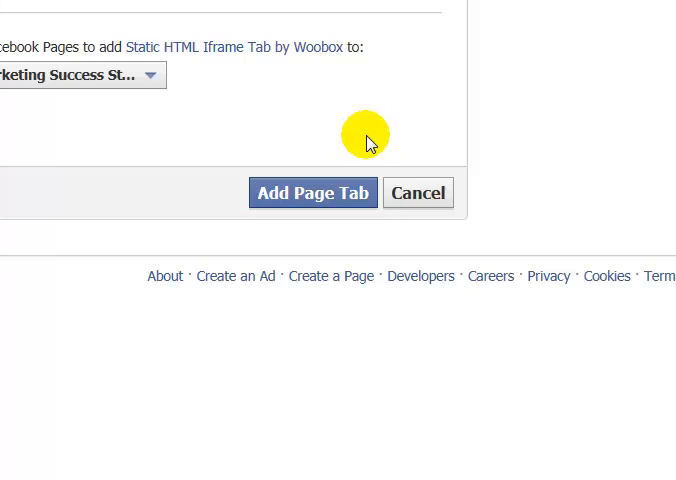
{"action": "mouse_move", "coordinate": [52, 160]}
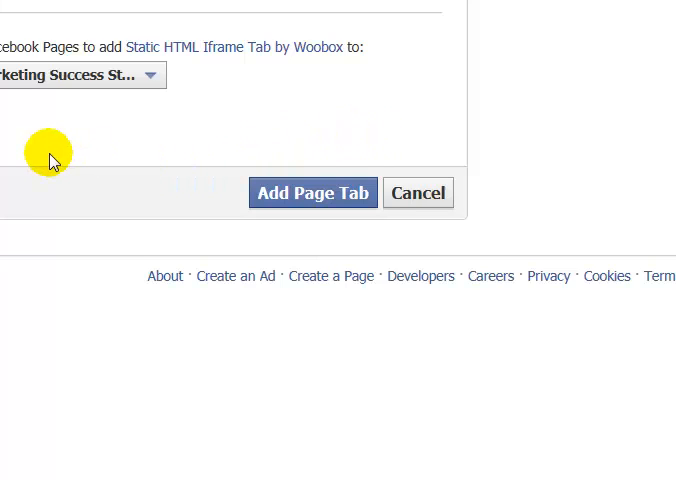
{"action": "mouse_move", "coordinate": [276, 107]}
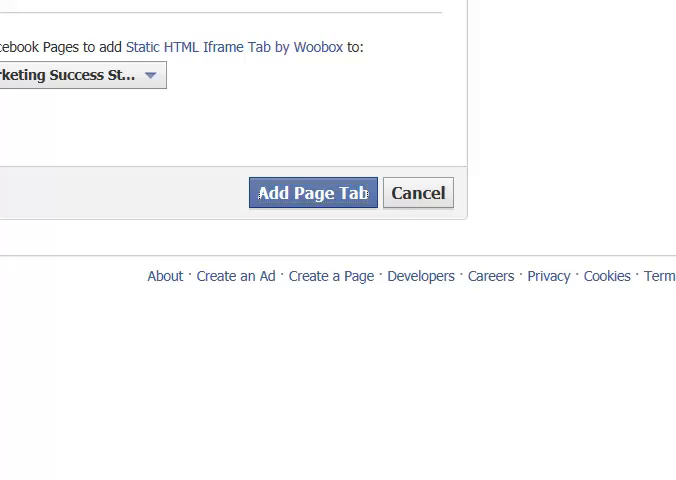
{"action": "left_click", "coordinate": [312, 192]}
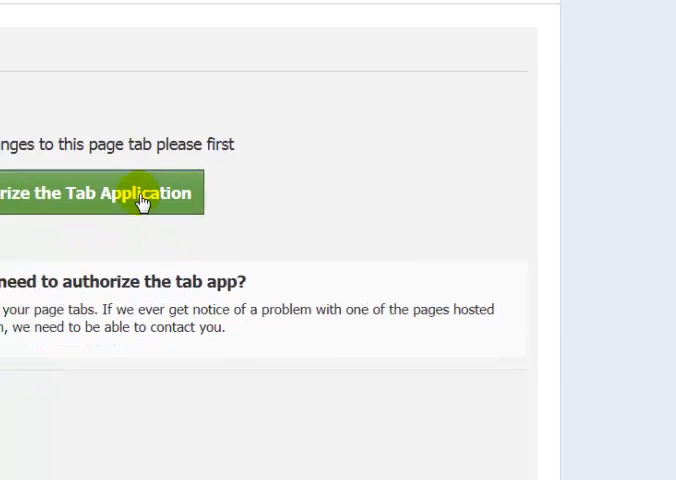
Authorize the Woobox tab app with post visibility set to Only Me, then continue to the app.
{"action": "left_click", "coordinate": [100, 192]}
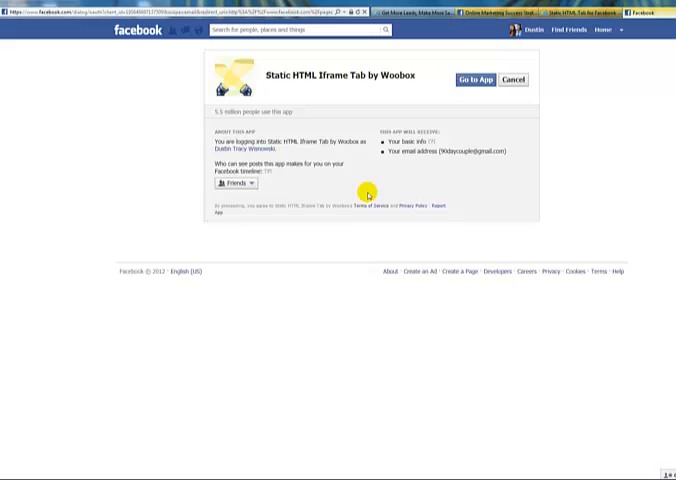
{"action": "mouse_move", "coordinate": [330, 184]}
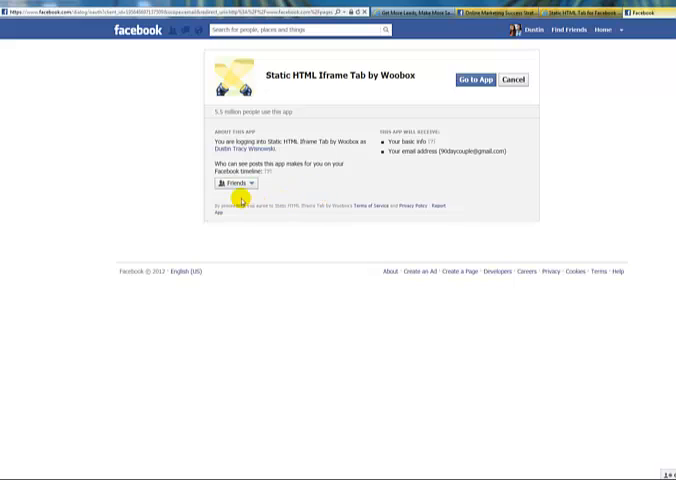
{"action": "left_click", "coordinate": [238, 183]}
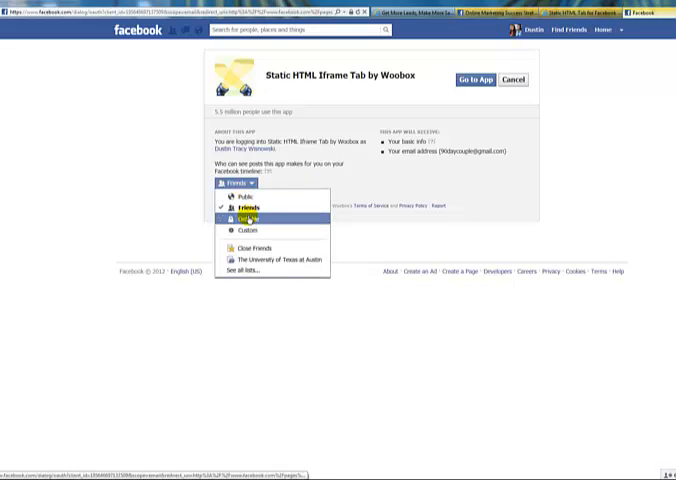
{"action": "left_click", "coordinate": [248, 219]}
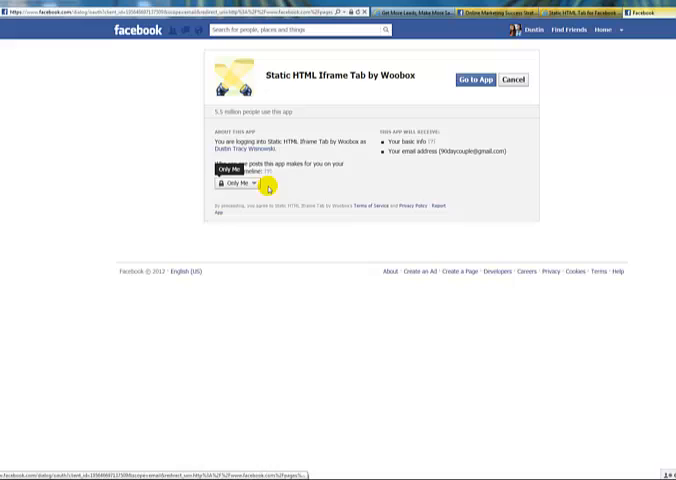
{"action": "mouse_move", "coordinate": [530, 197]}
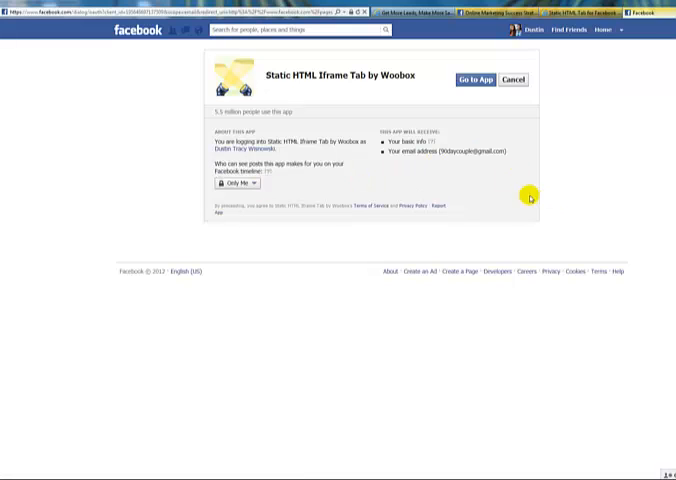
{"action": "mouse_move", "coordinate": [486, 121]}
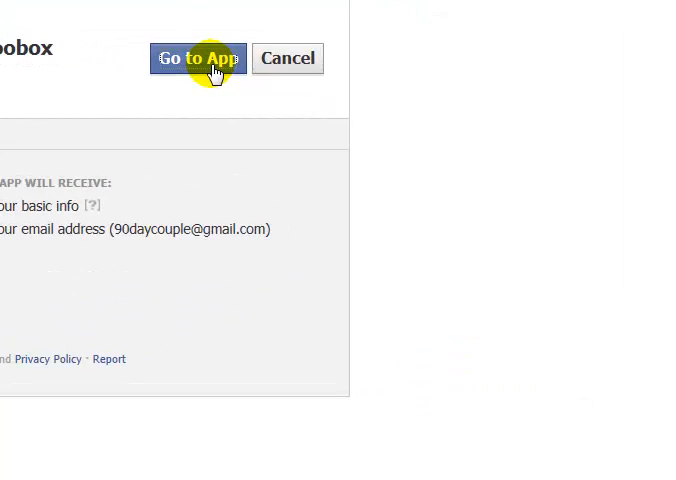
{"action": "left_click", "coordinate": [197, 58]}
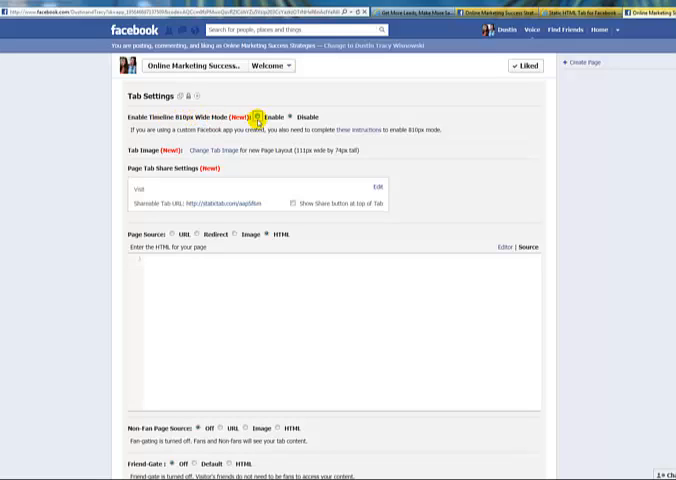
Select Enable for the Enable Timeline 810px Wide Mode setting.
{"action": "left_click", "coordinate": [268, 120]}
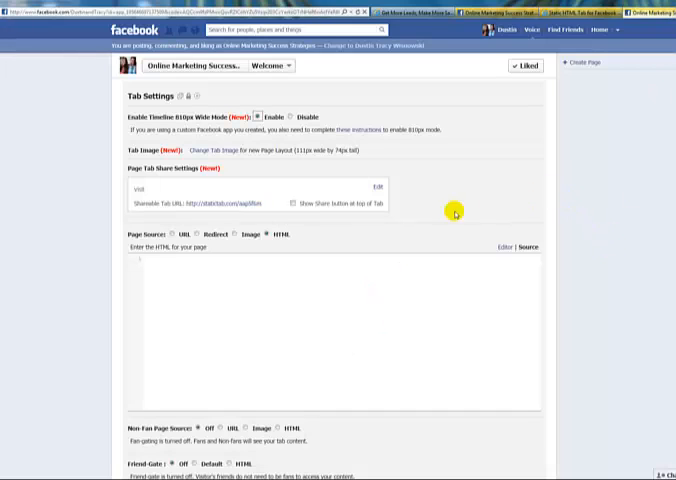
{"action": "mouse_move", "coordinate": [155, 158]}
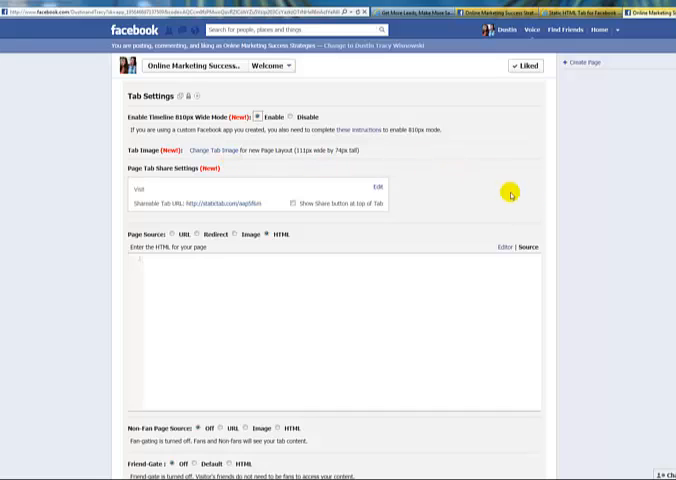
{"action": "mouse_move", "coordinate": [590, 218]}
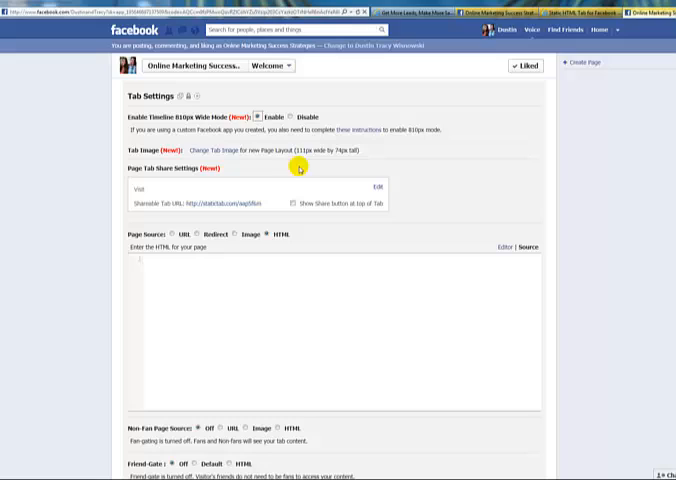
{"action": "mouse_move", "coordinate": [228, 159]}
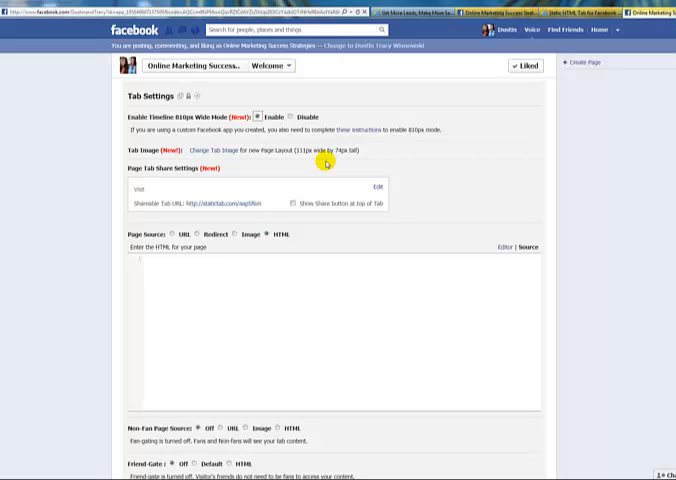
{"action": "mouse_move", "coordinate": [522, 189]}
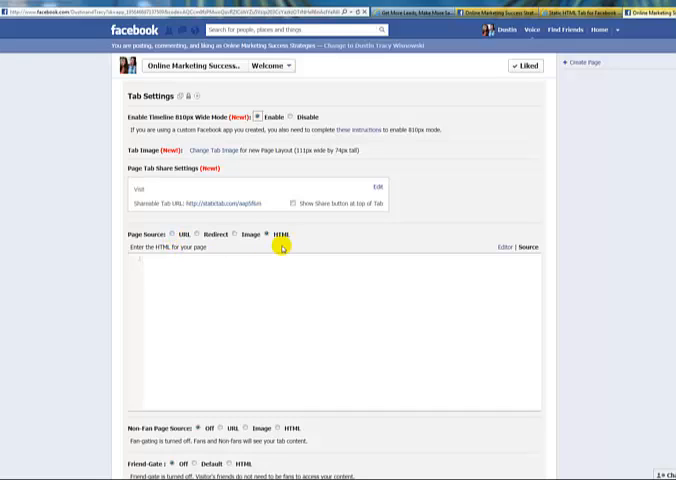
{"action": "mouse_move", "coordinate": [259, 319]}
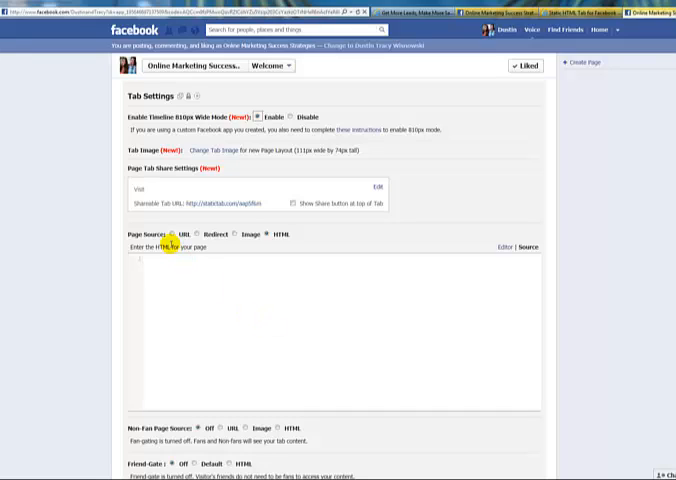
{"action": "left_click", "coordinate": [188, 234]}
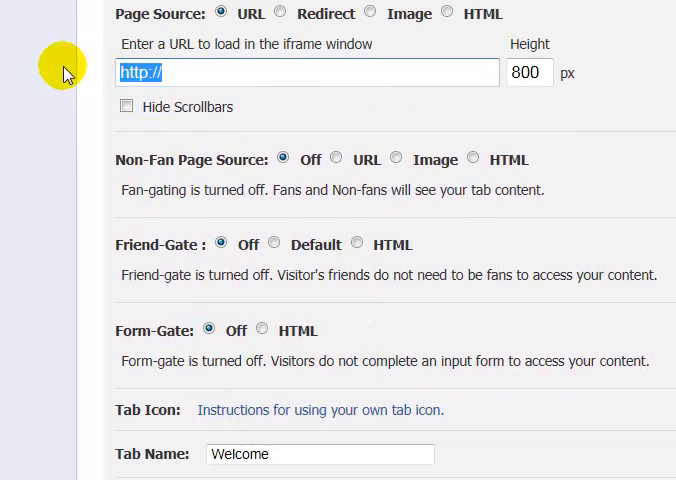
{"action": "right_click", "coordinate": [220, 72]}
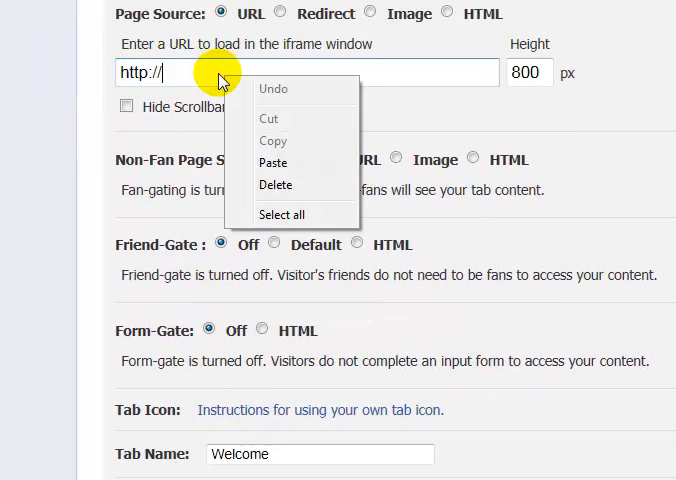
{"action": "left_click", "coordinate": [276, 184]}
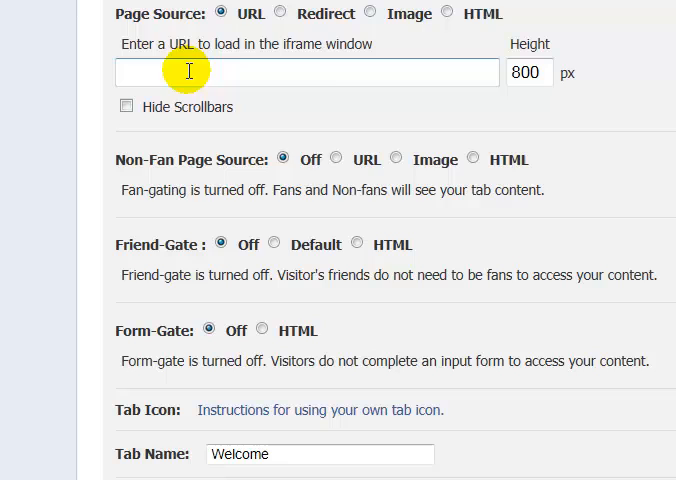
{"action": "type", "text": "http://weeklypassiveincome.com/"}
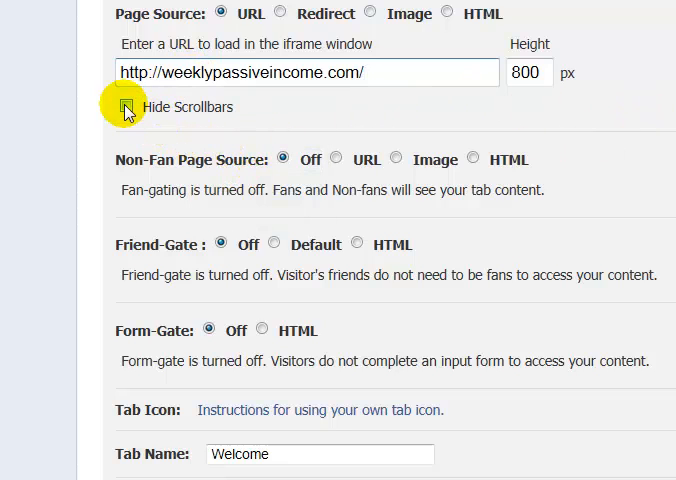
{"action": "left_click", "coordinate": [125, 107]}
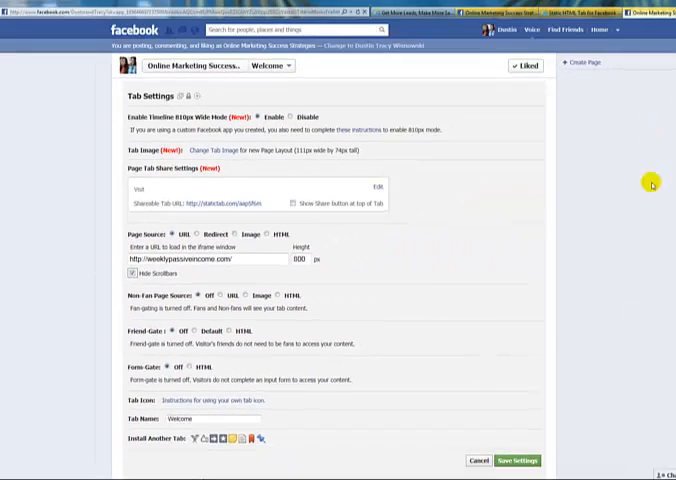
{"action": "mouse_move", "coordinate": [561, 298]}
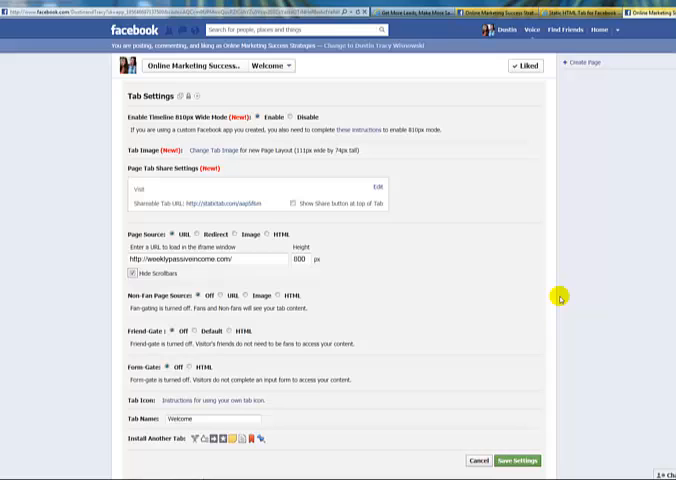
{"action": "mouse_move", "coordinate": [509, 247]}
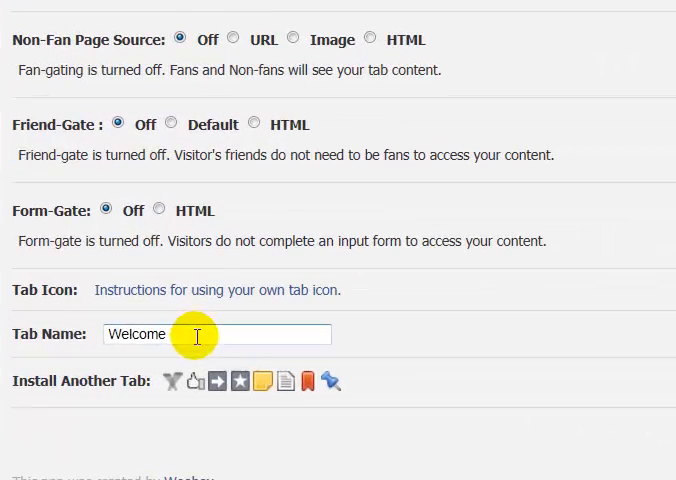
Select the current tab name 'Welcome' to replace it with 'Sample'.
{"action": "double_click", "coordinate": [136, 334]}
{"action": "type", "text": "Sample"}
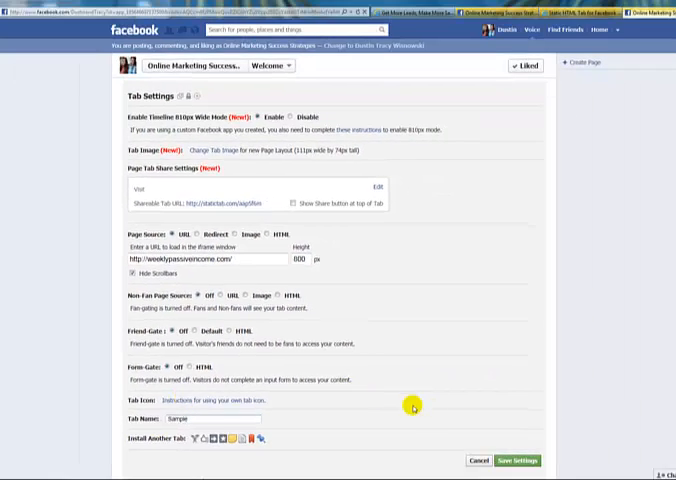
{"action": "mouse_move", "coordinate": [594, 382]}
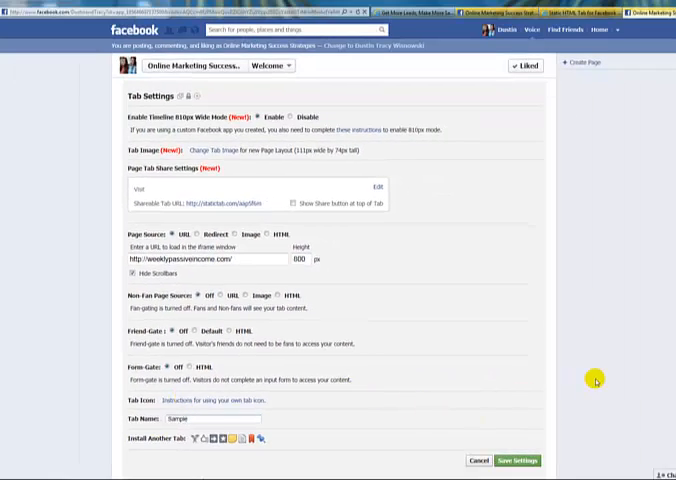
{"action": "mouse_move", "coordinate": [538, 418]}
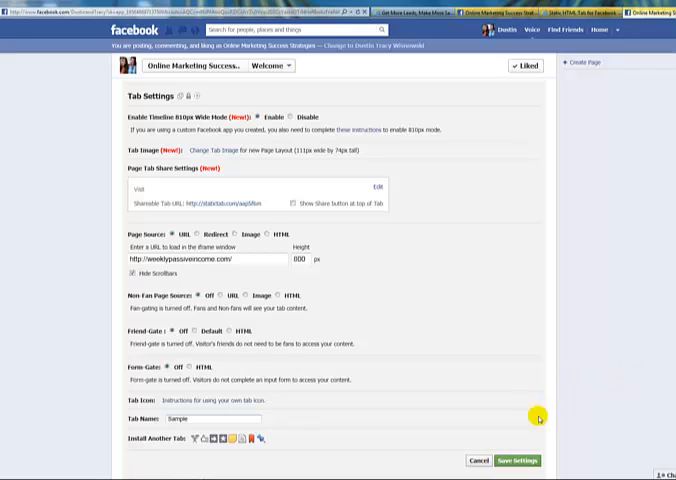
{"action": "mouse_move", "coordinate": [568, 435]}
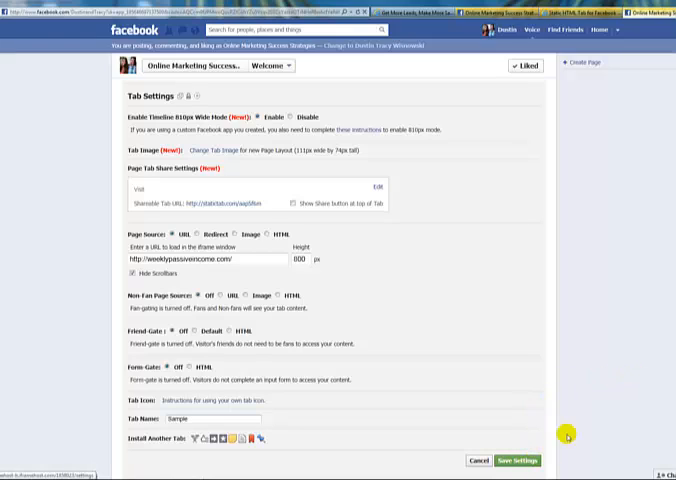
{"action": "mouse_move", "coordinate": [597, 394]}
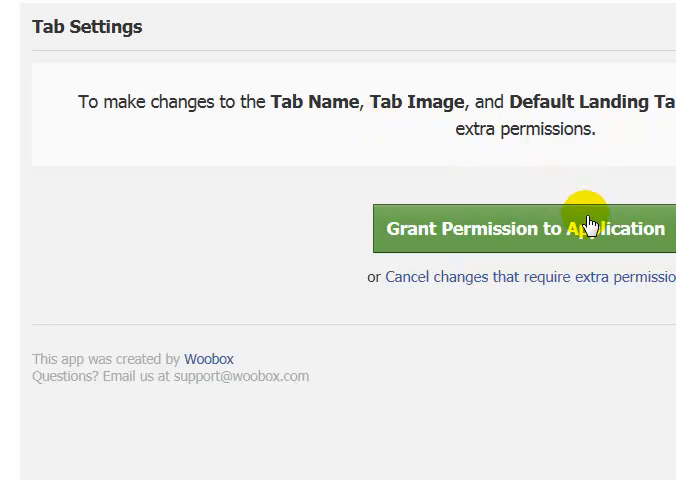
{"action": "mouse_move", "coordinate": [588, 228]}
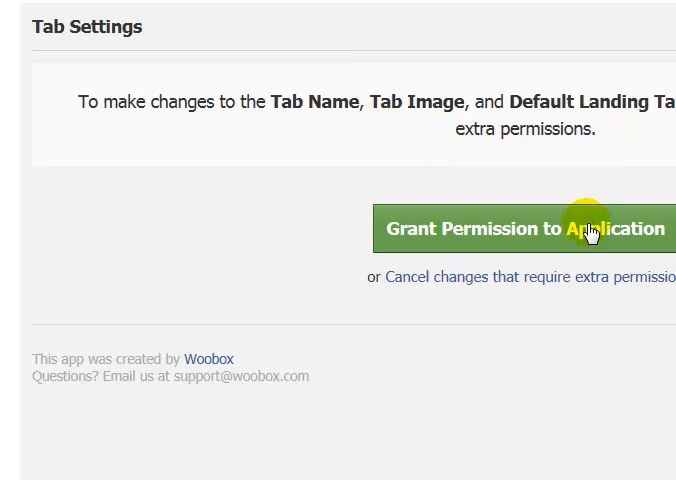
Grant the Woobox app extra permissions and approve the Facebook permission request.
{"action": "left_click", "coordinate": [523, 228]}
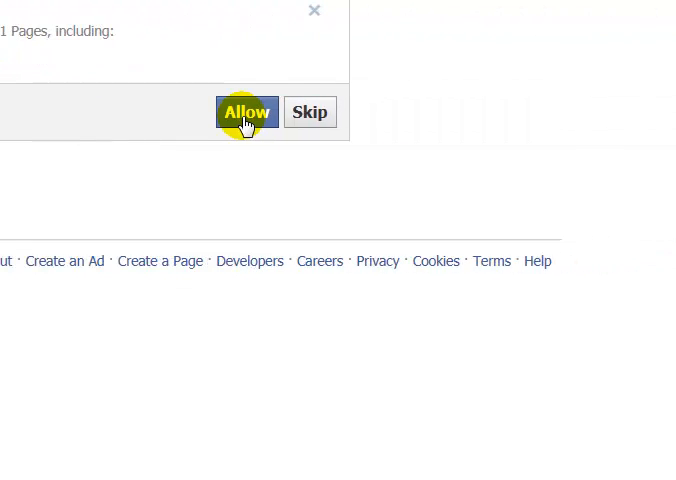
{"action": "left_click", "coordinate": [246, 111]}
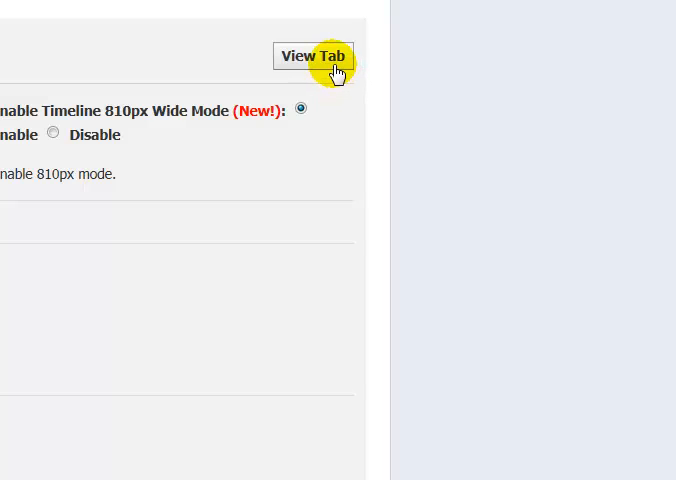
View the Sample tab and scroll through the embedded WARNING capture page and opt-in form.
{"action": "left_click", "coordinate": [314, 56]}
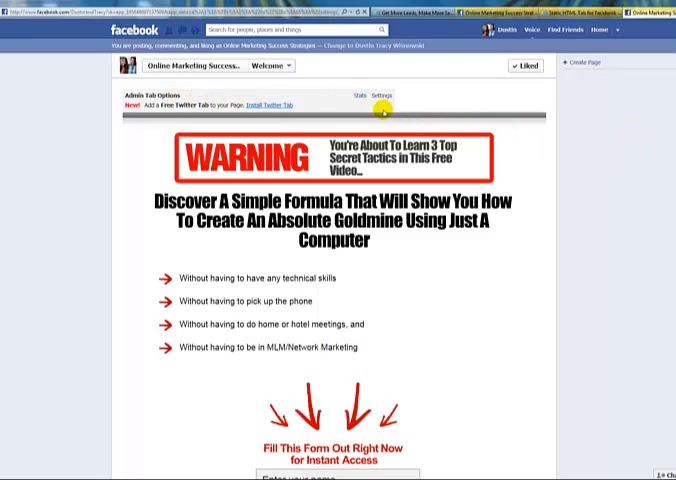
{"action": "scroll", "scroll_direction": "down", "scroll_amount": 3}
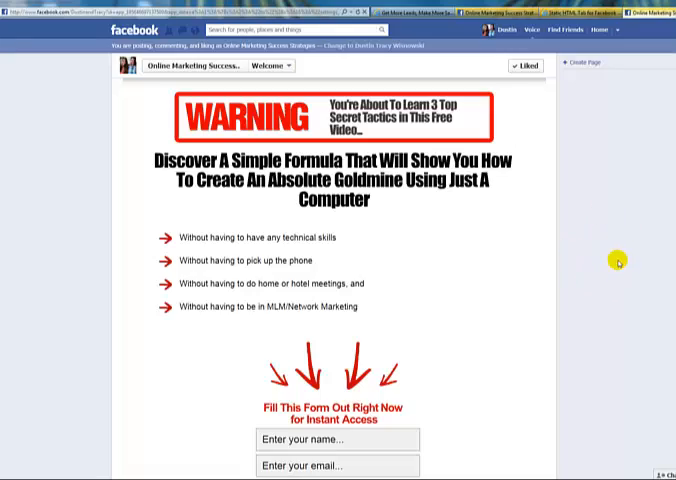
{"action": "mouse_move", "coordinate": [570, 88]}
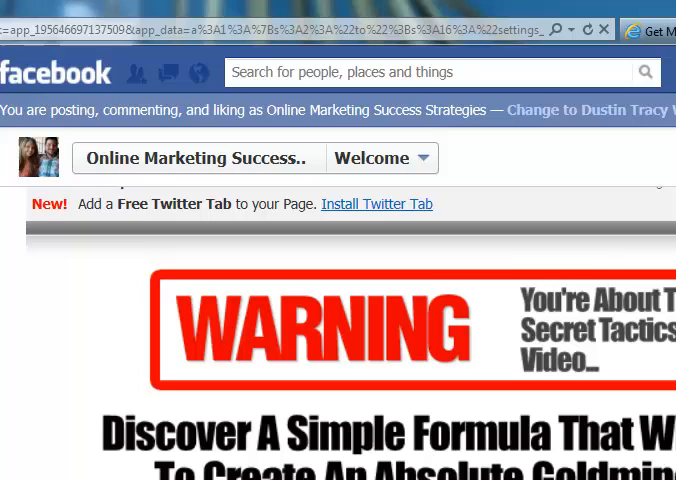
{"action": "scroll", "scroll_direction": "down", "scroll_amount": 3}
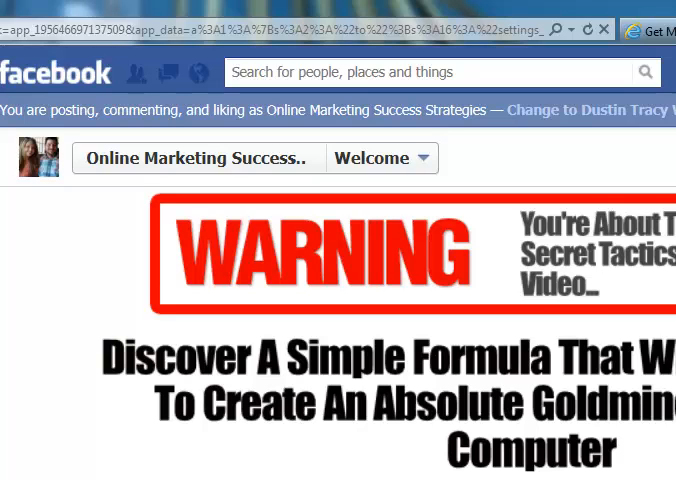
{"action": "scroll", "scroll_direction": "down", "scroll_amount": 3}
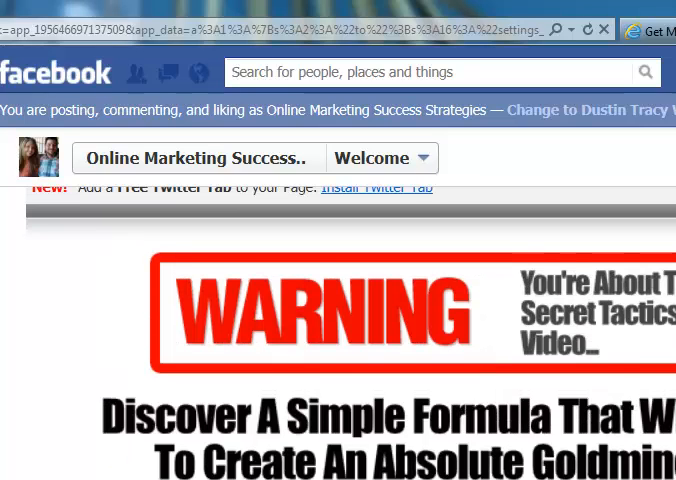
{"action": "scroll", "scroll_direction": "down", "scroll_amount": 3}
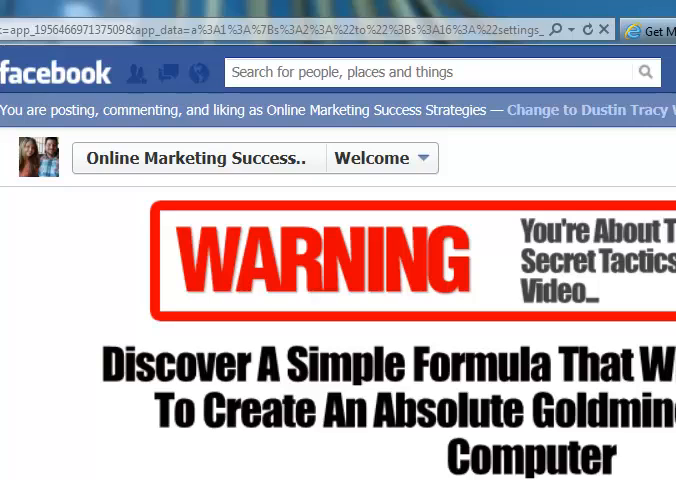